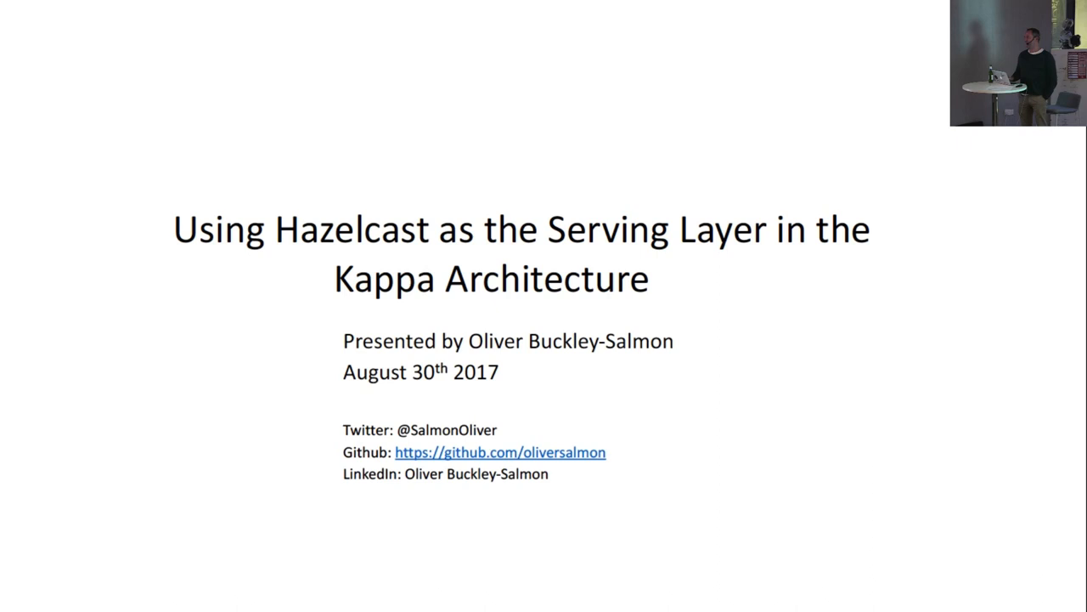
key(Right)
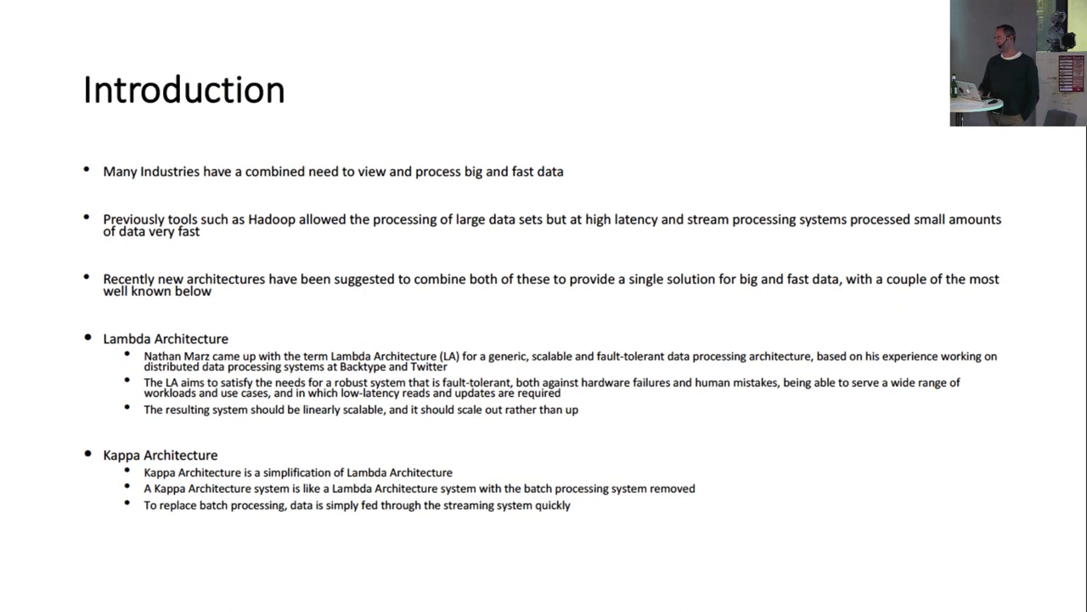
key(Right)
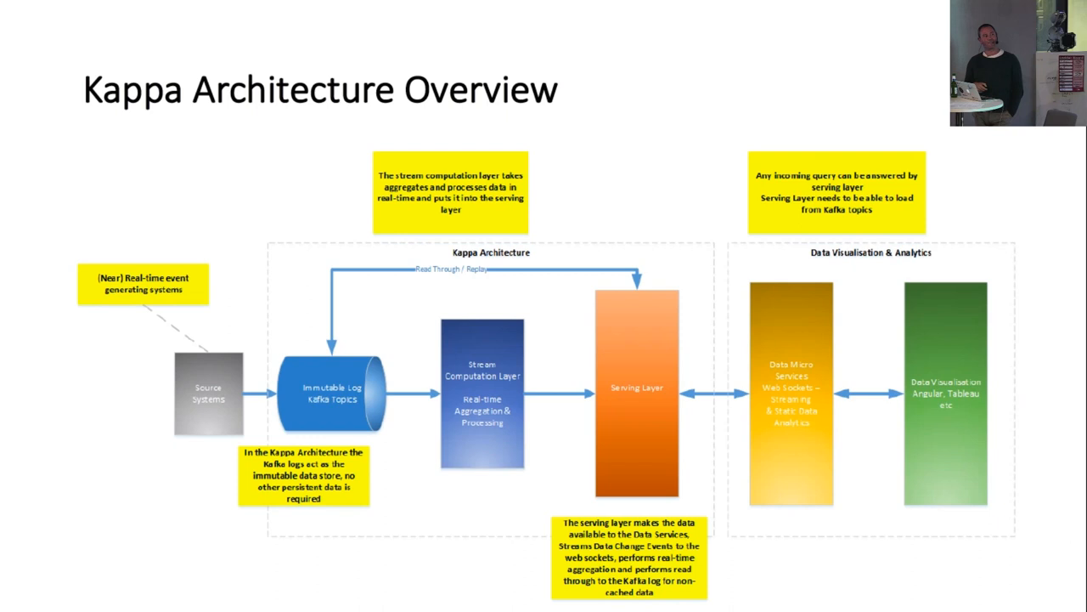
key(right)
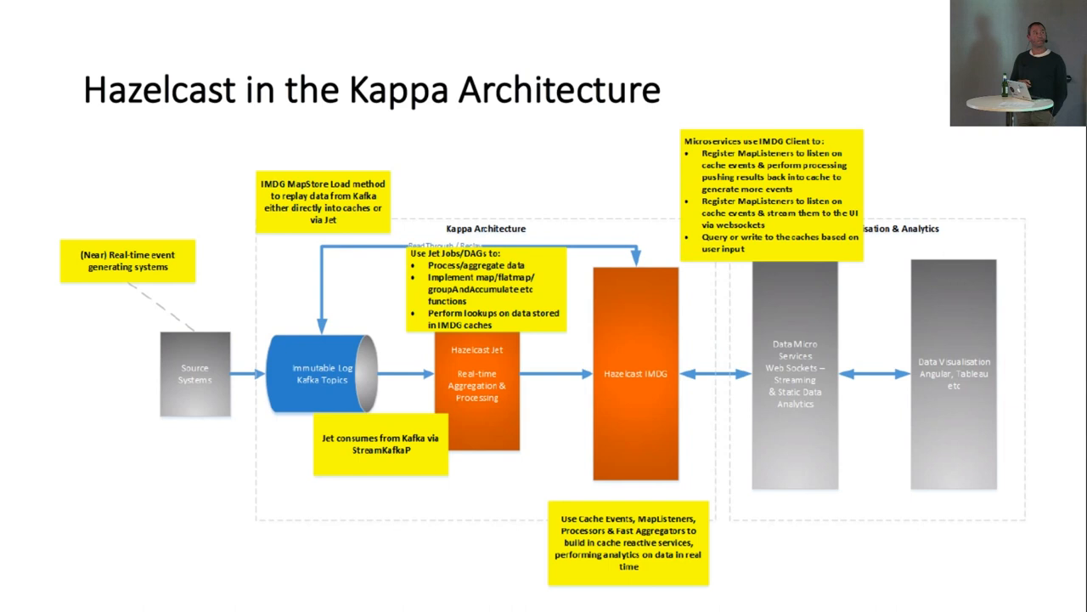
key(f11)
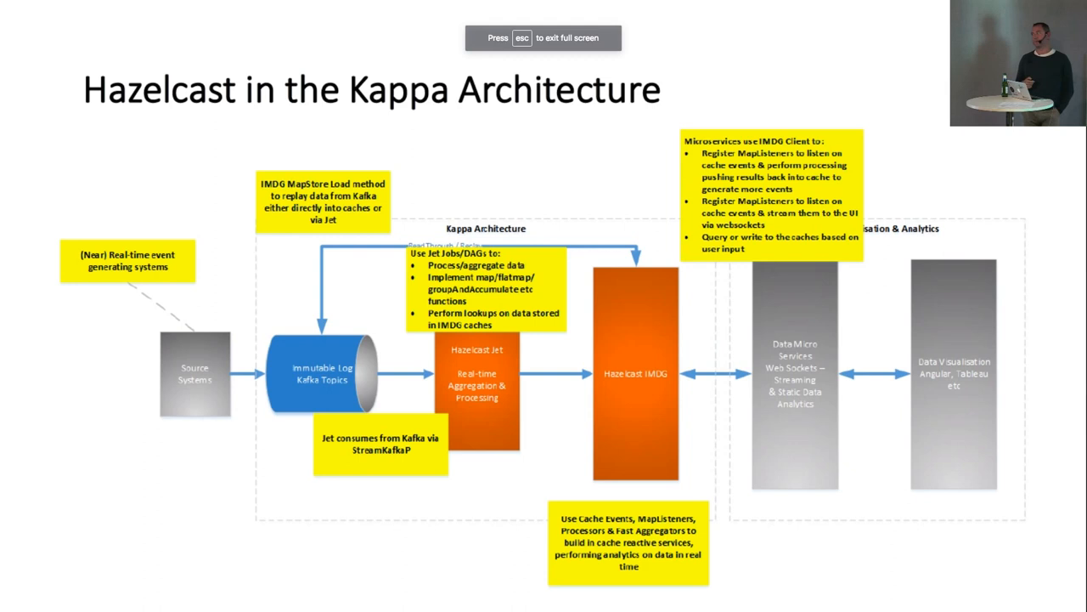